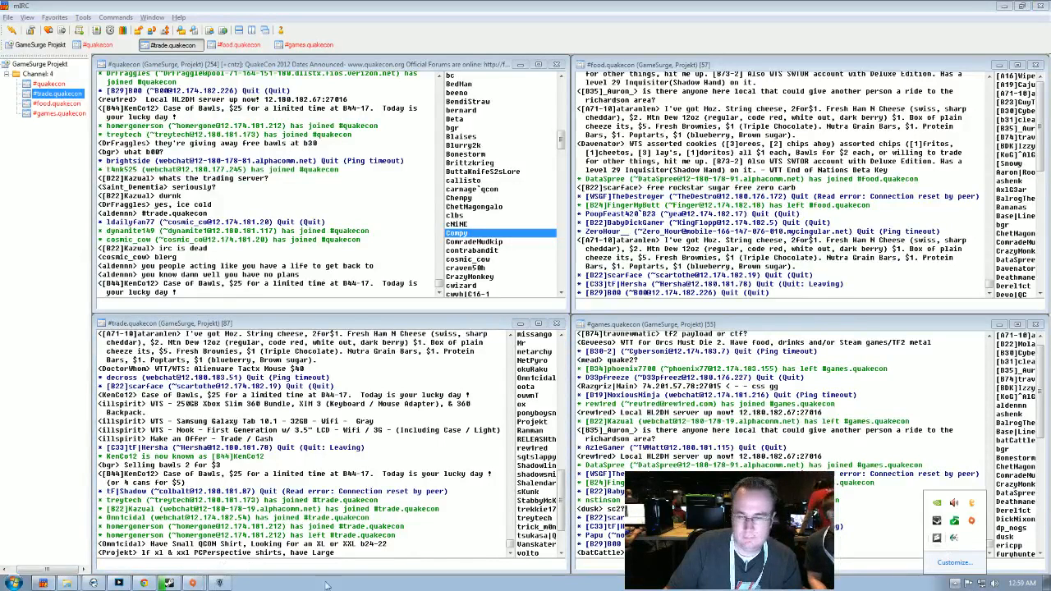
# View the Renegade Ops gift in the Steam inventory, with Renegade Ops downloading.
pyautogui.click(8, 583)
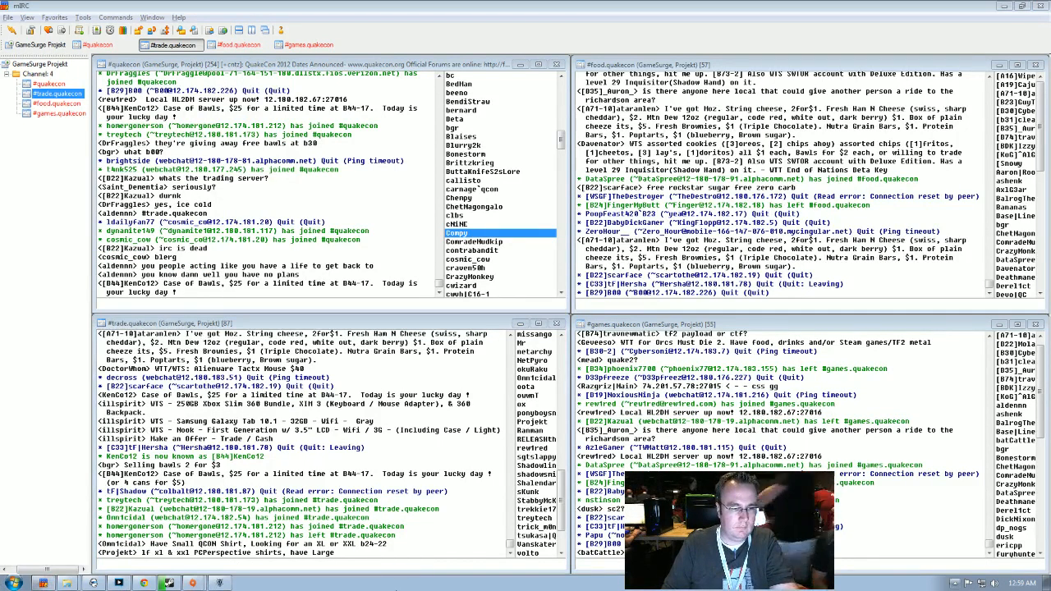
pyautogui.click(15, 585)
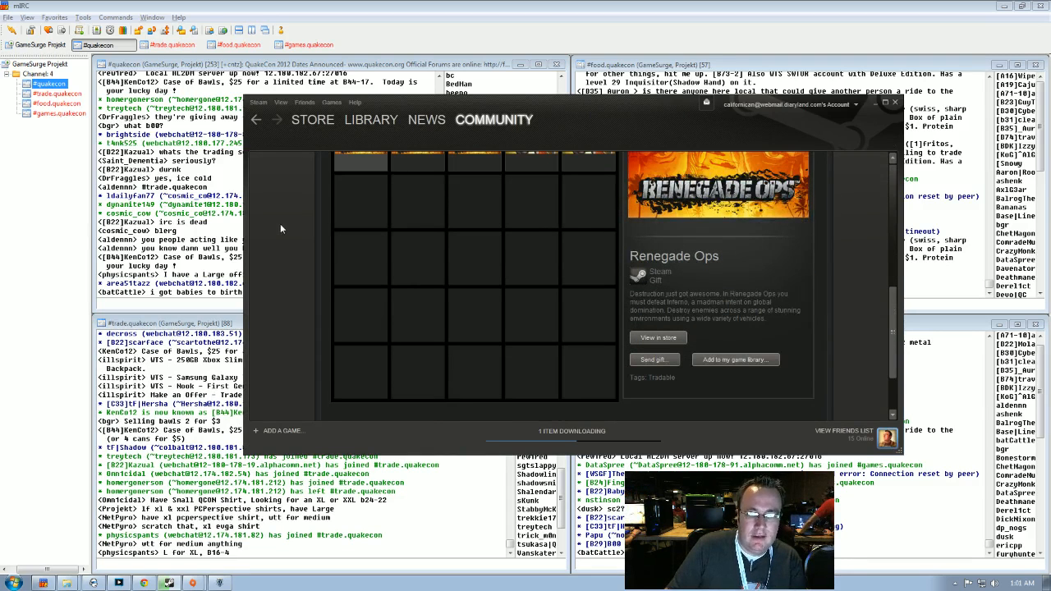
pyautogui.moveTo(243, 267)
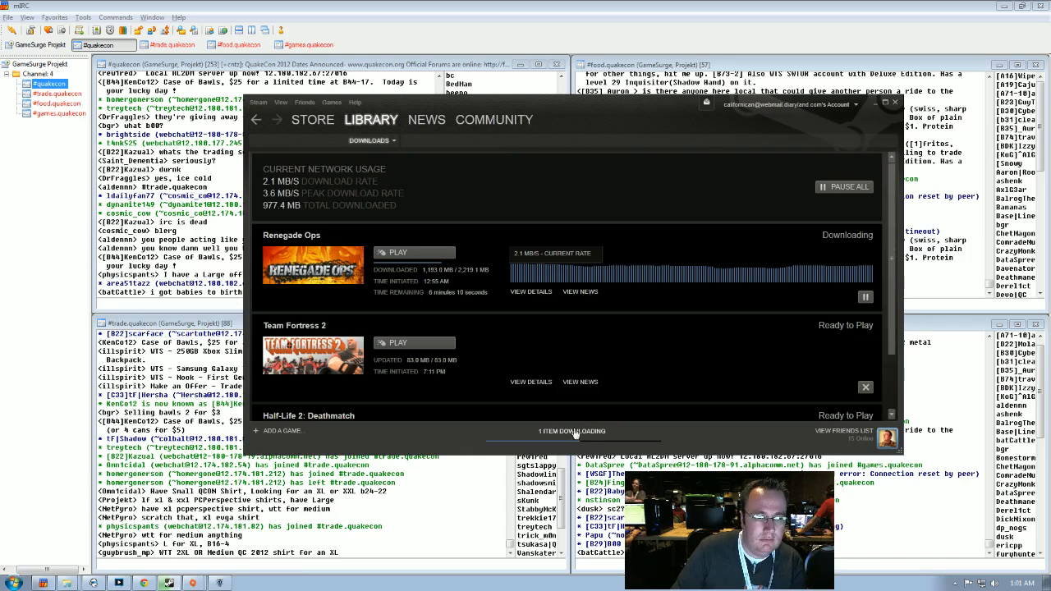
pyautogui.moveTo(781, 218)
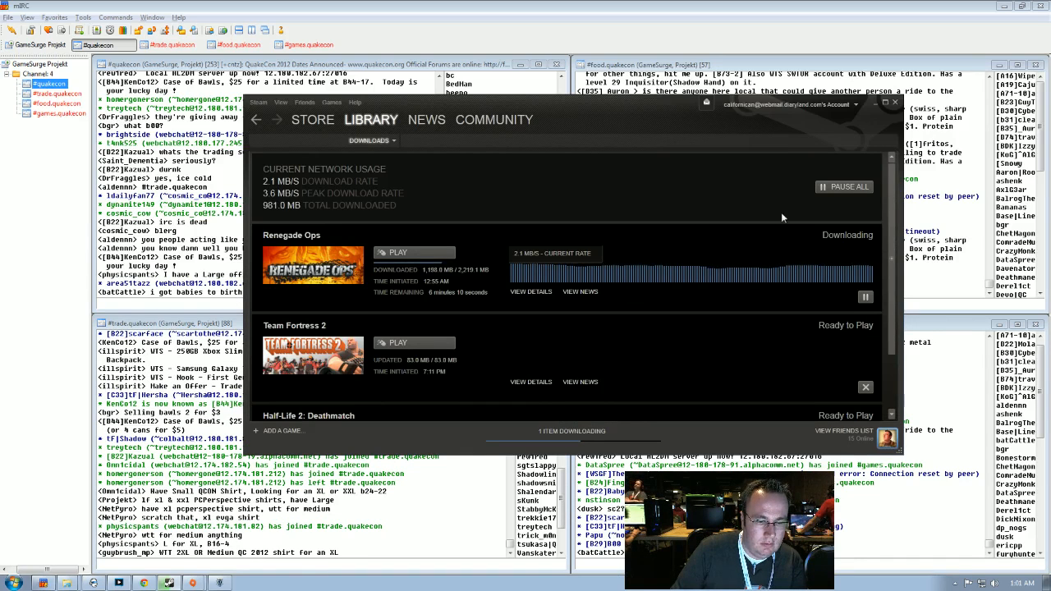
pyautogui.moveTo(797, 145)
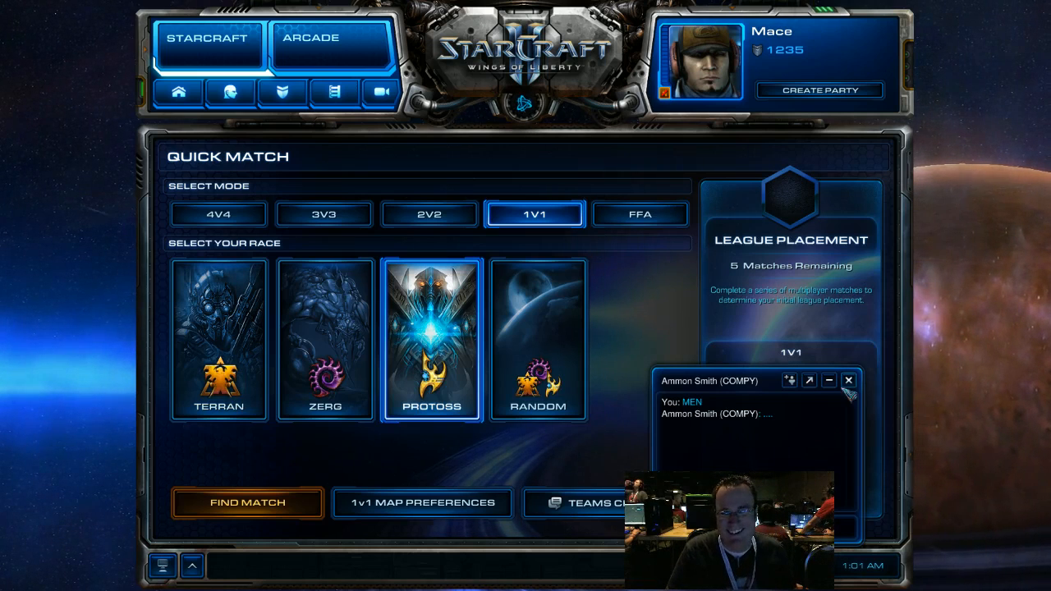
# Close the friend chat window over the 1v1 Protoss Quick Match screen.
pyautogui.click(850, 381)
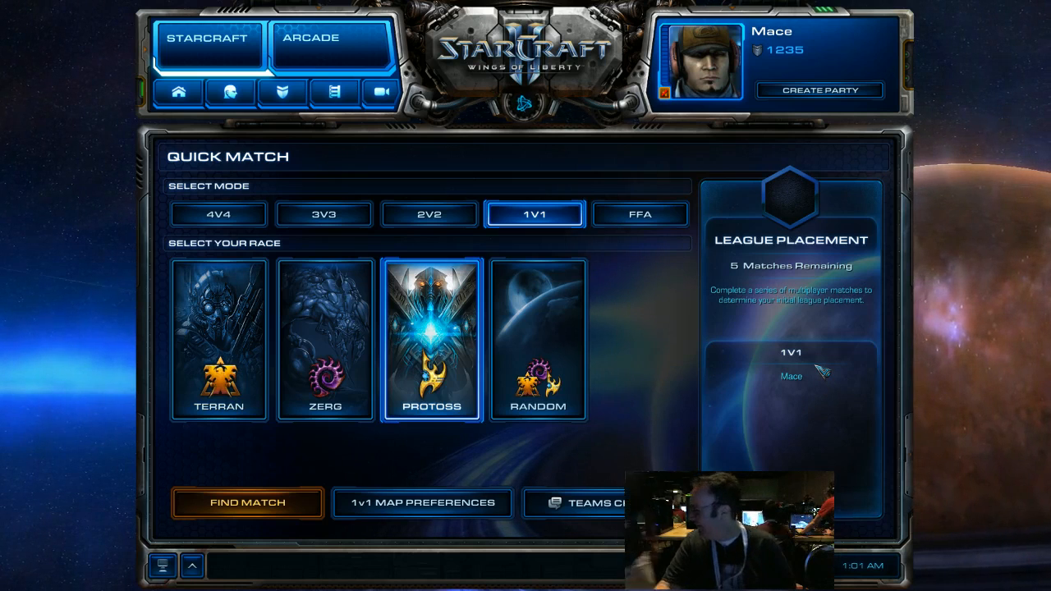